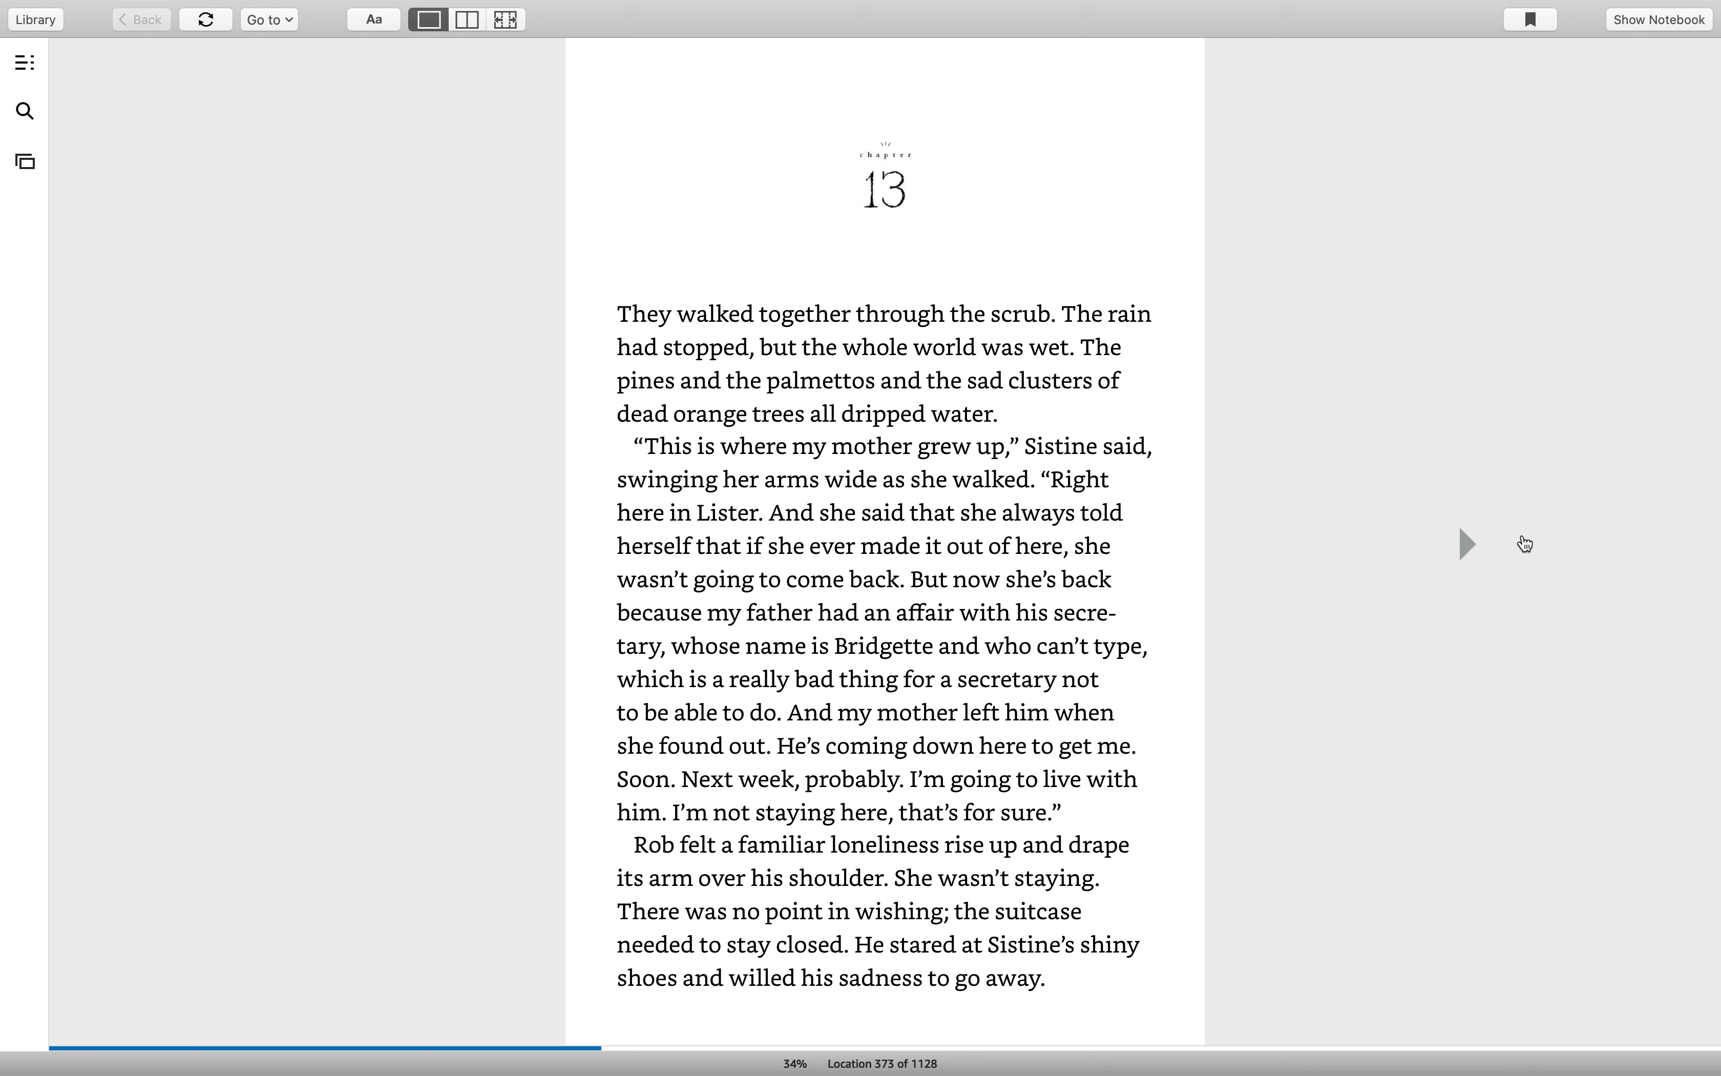
# - Turn to the next page of chapter 13, reaching location 381 of 1128 (35%)
pyautogui.click(1467, 545)
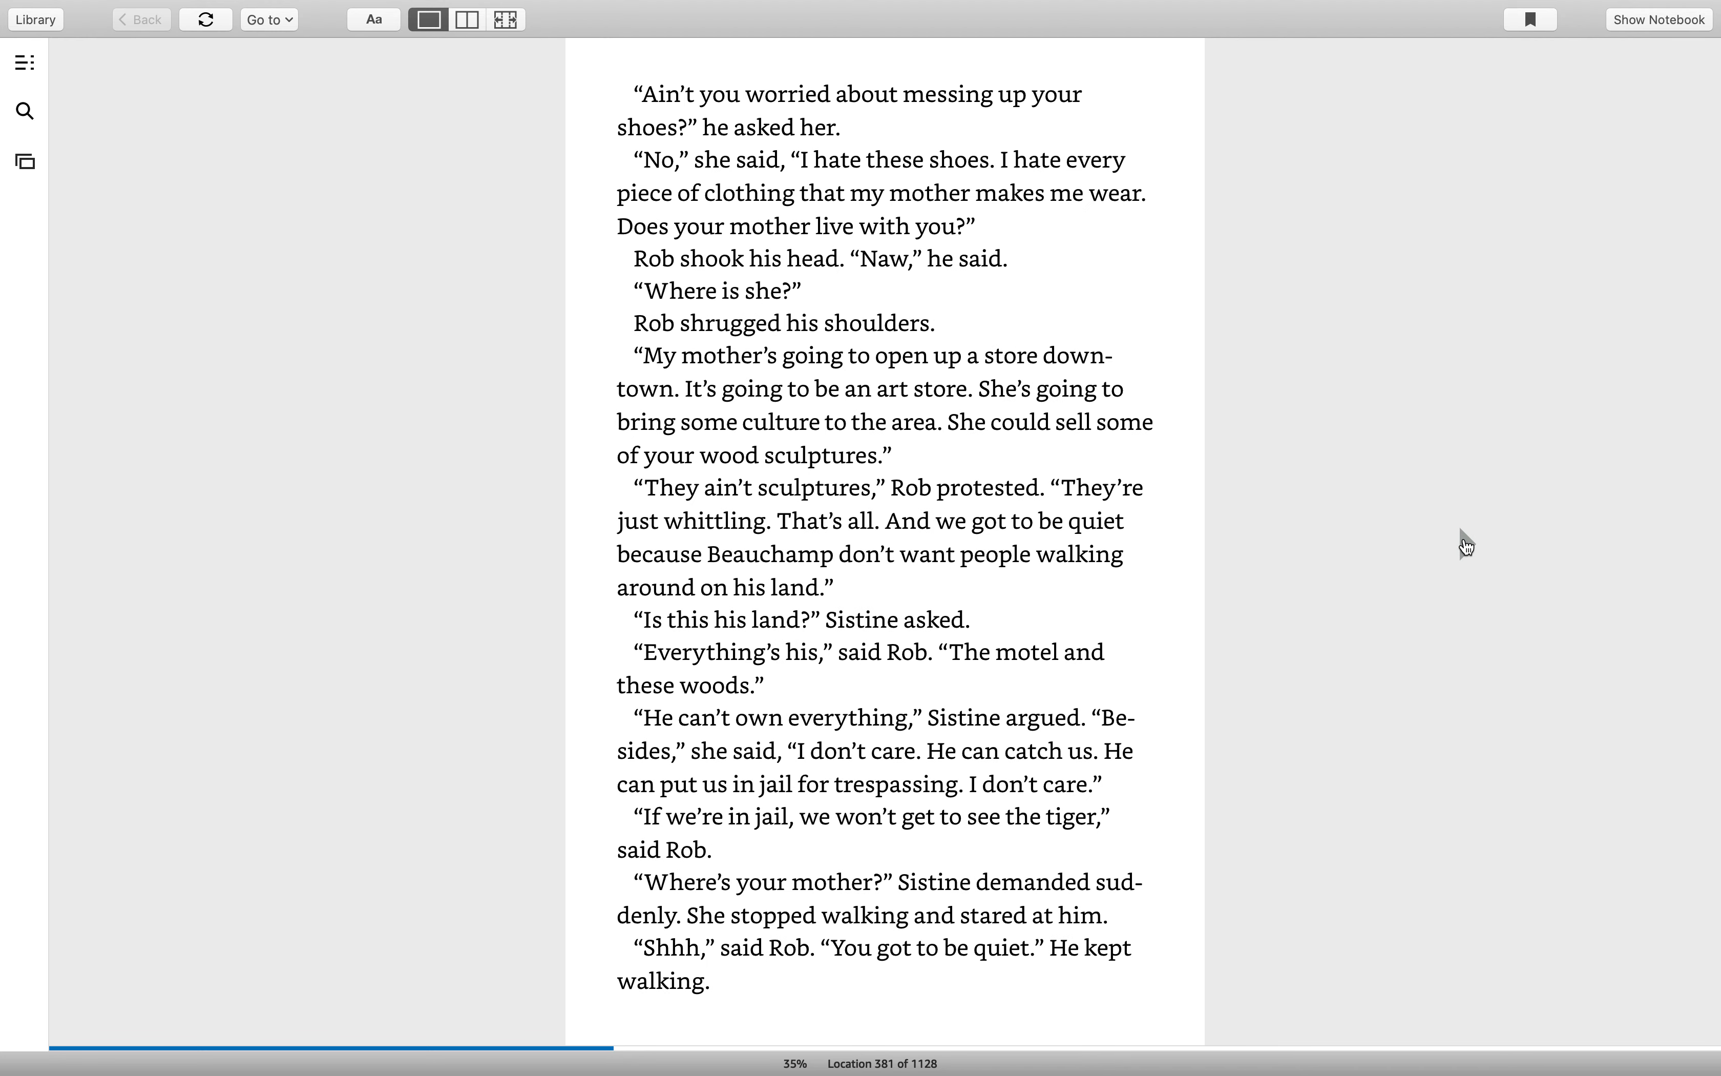